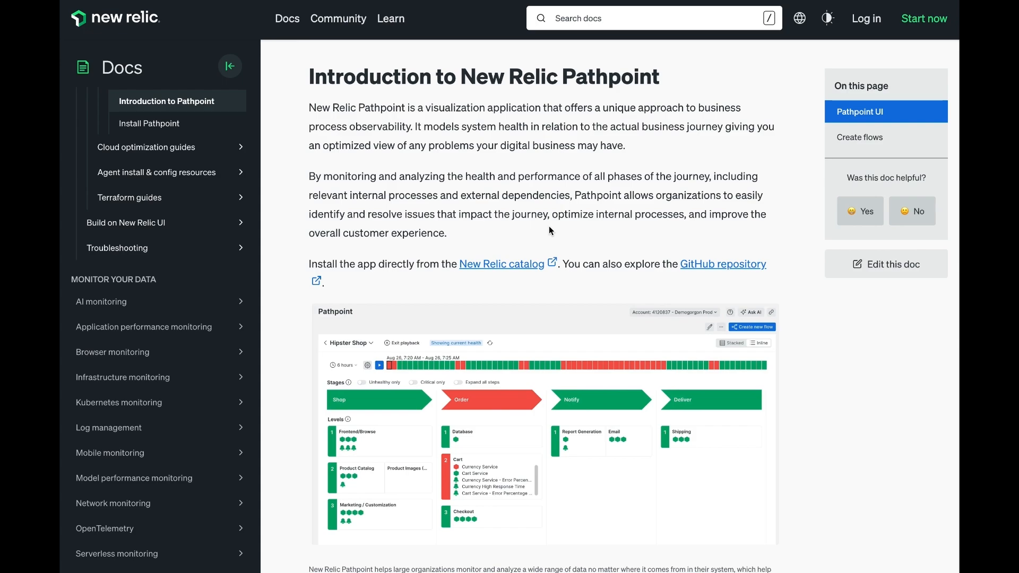
mouse_move(551, 238)
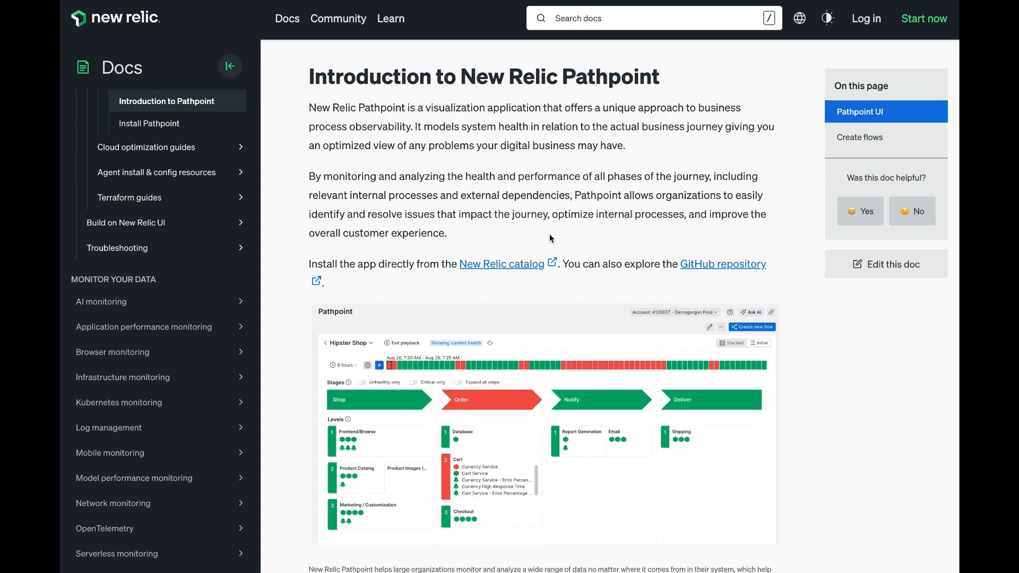
- Scroll the Pathpoint introduction page down to the Create flows section's example industries
scroll("down", 3)
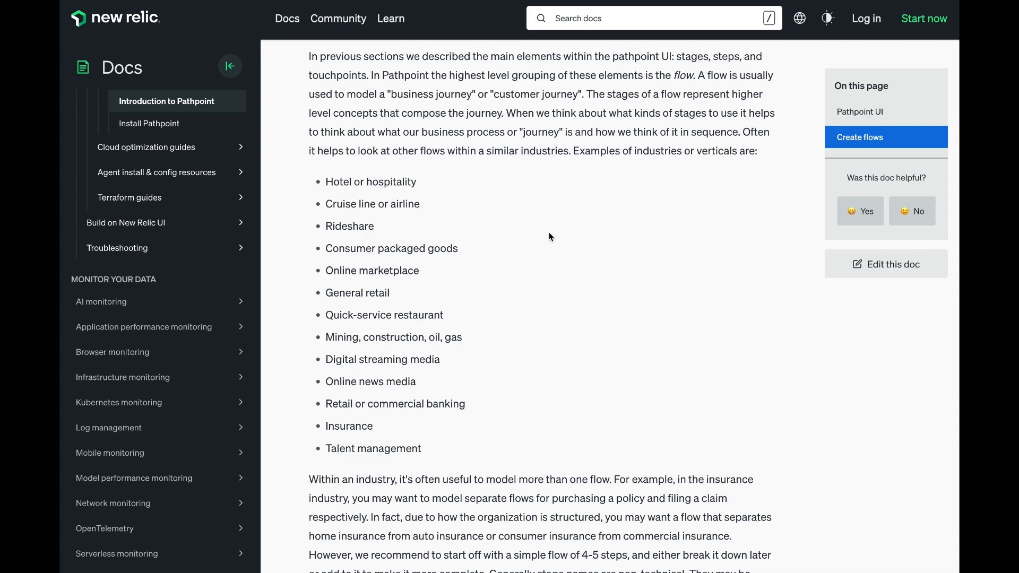
mouse_move(438, 437)
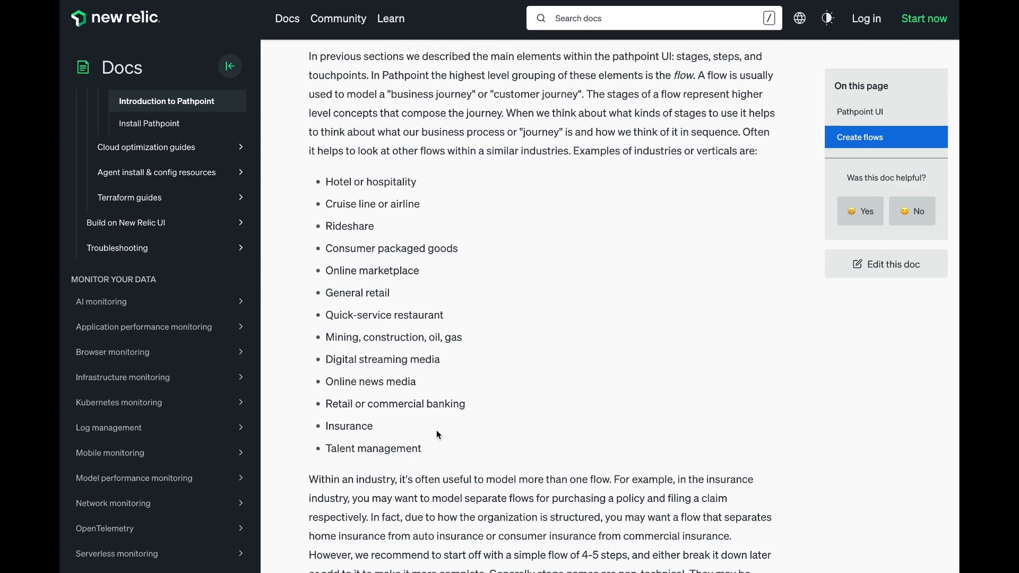
mouse_move(420, 498)
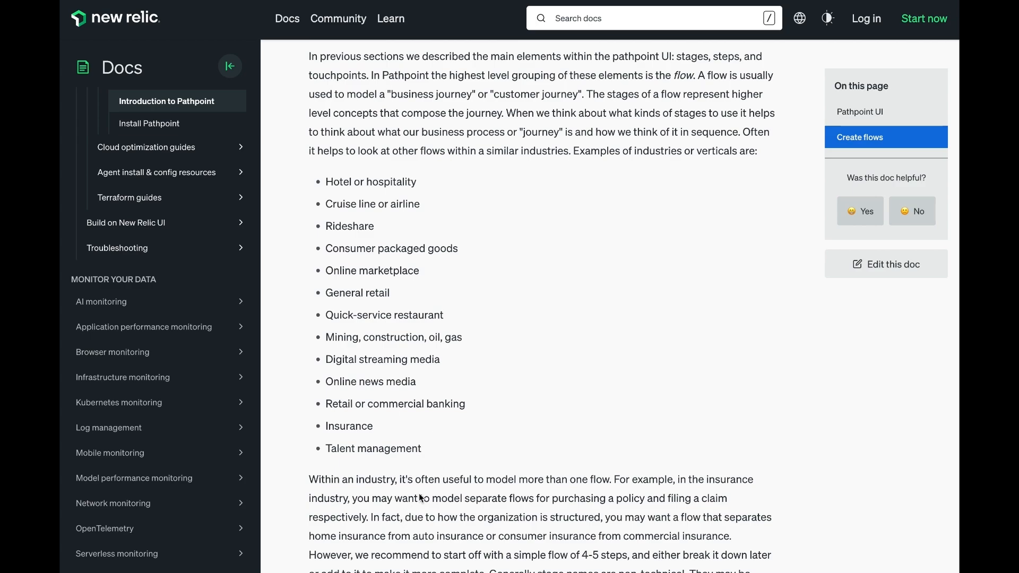
- Scroll to the Stage examples table for hotel, online marketplace and rideshare flows
scroll("down", 3)
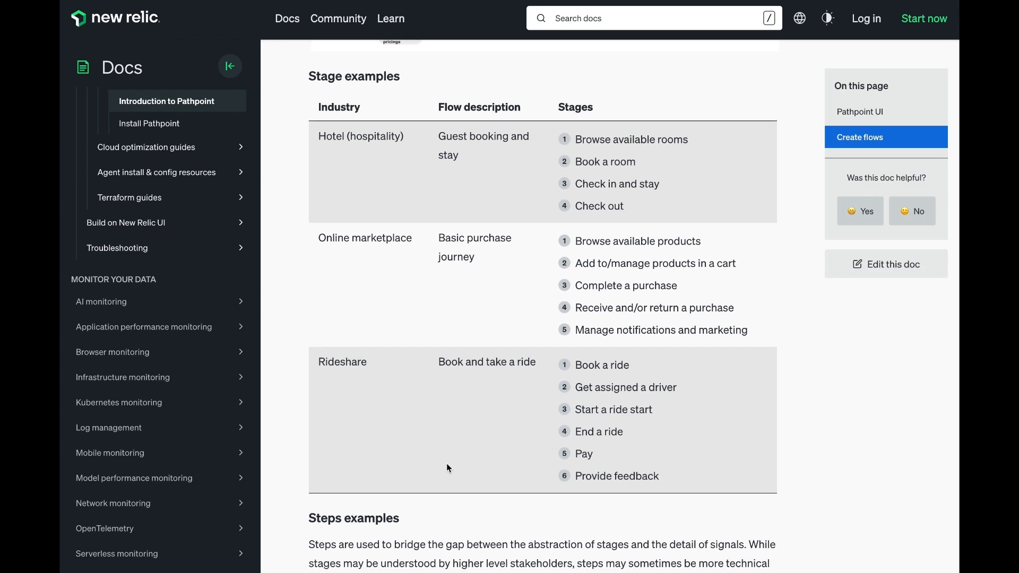
scroll("down", 3)
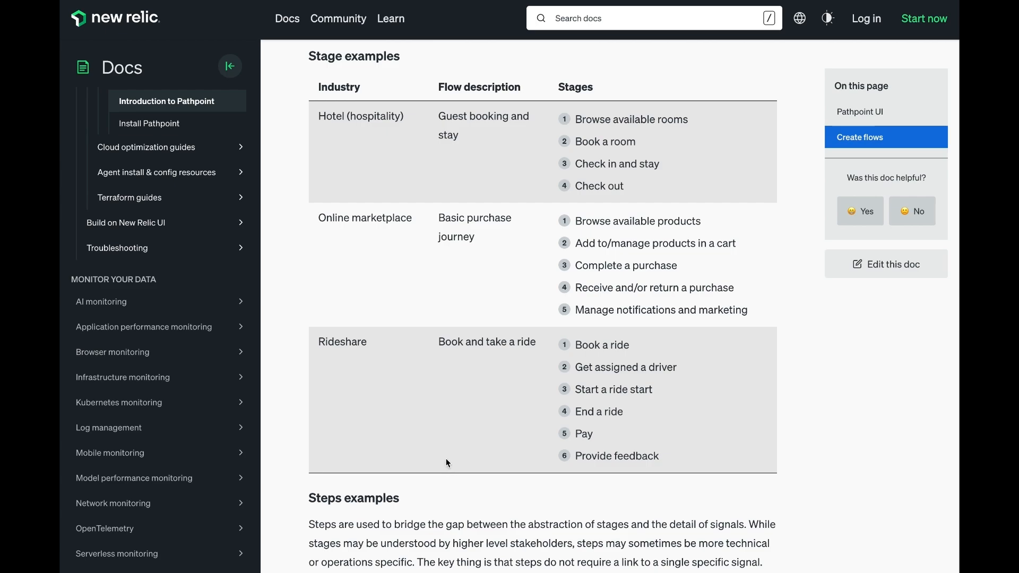
- Scroll to the Steps examples table for the rideshare Book, Payment and Feedback stages
scroll("down", 3)
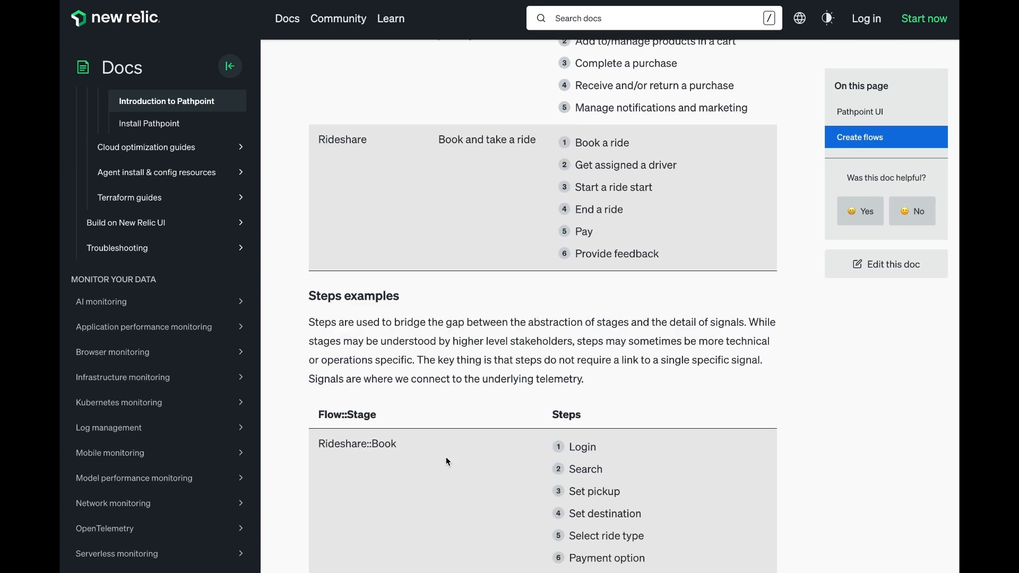
scroll("down", 3)
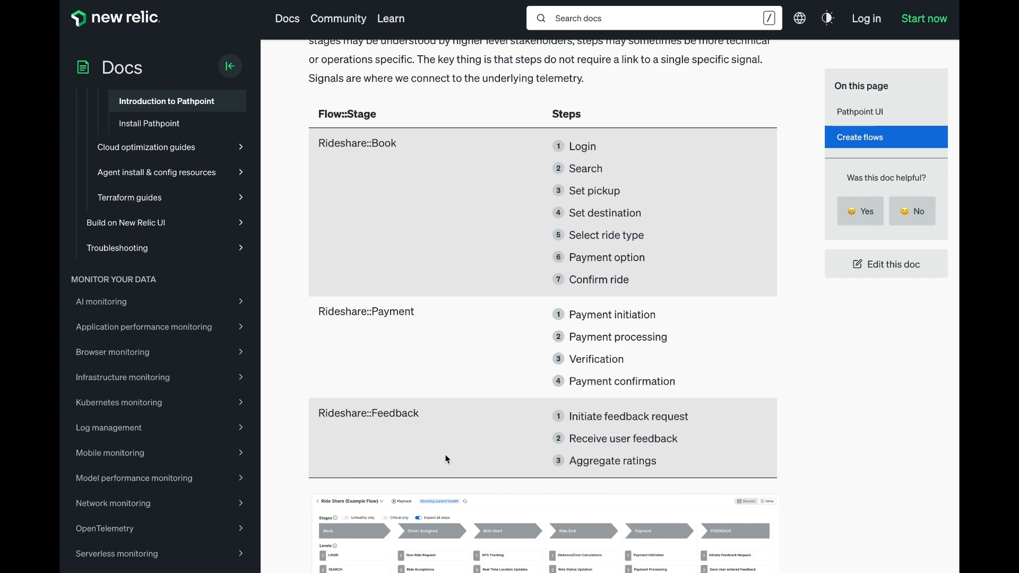
- Scroll past the Select relevant signals guidance to the flow list with Ride Share and Hipster Shop
scroll("down", 3)
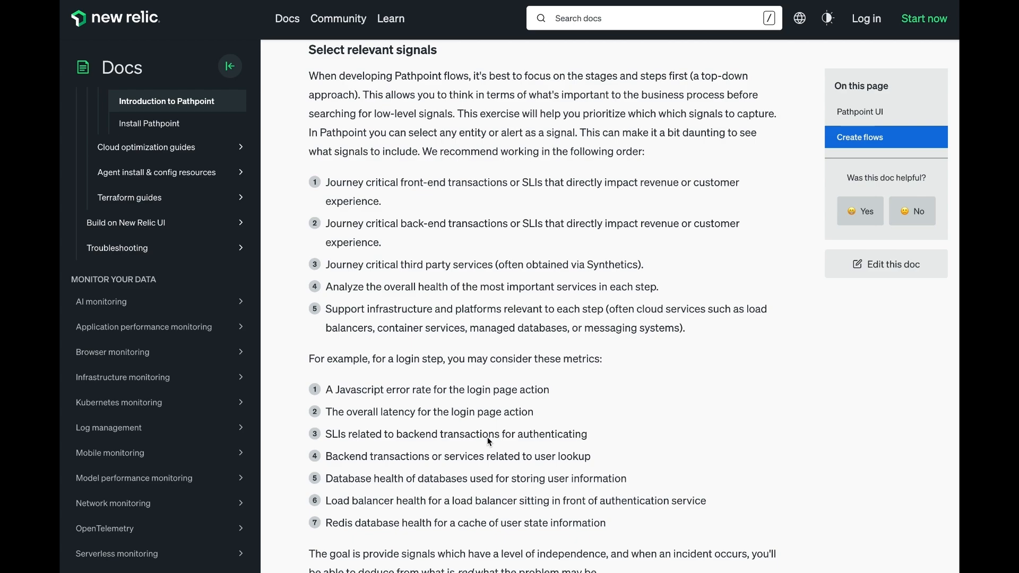
scroll("down", 3)
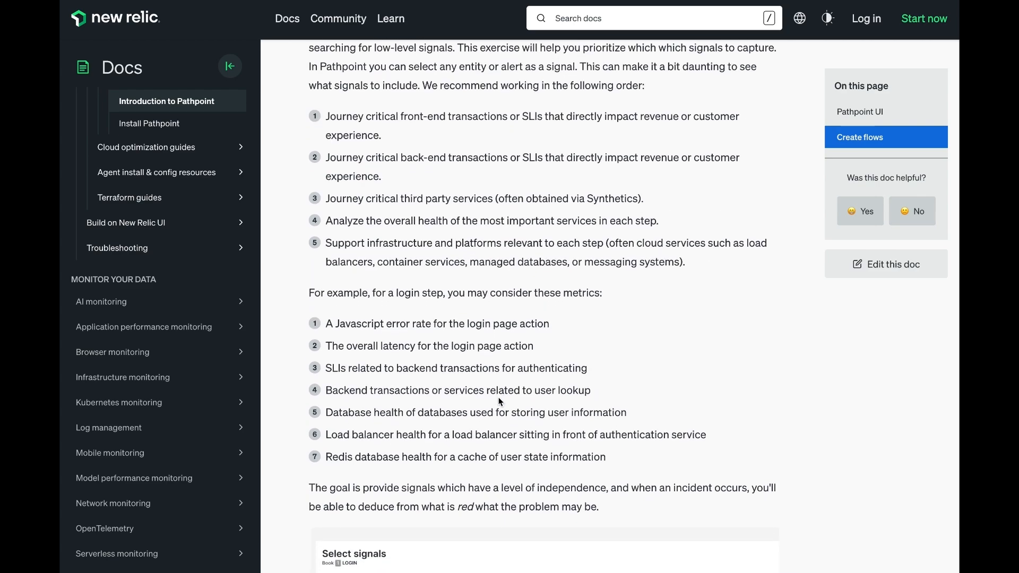
scroll("down", 3)
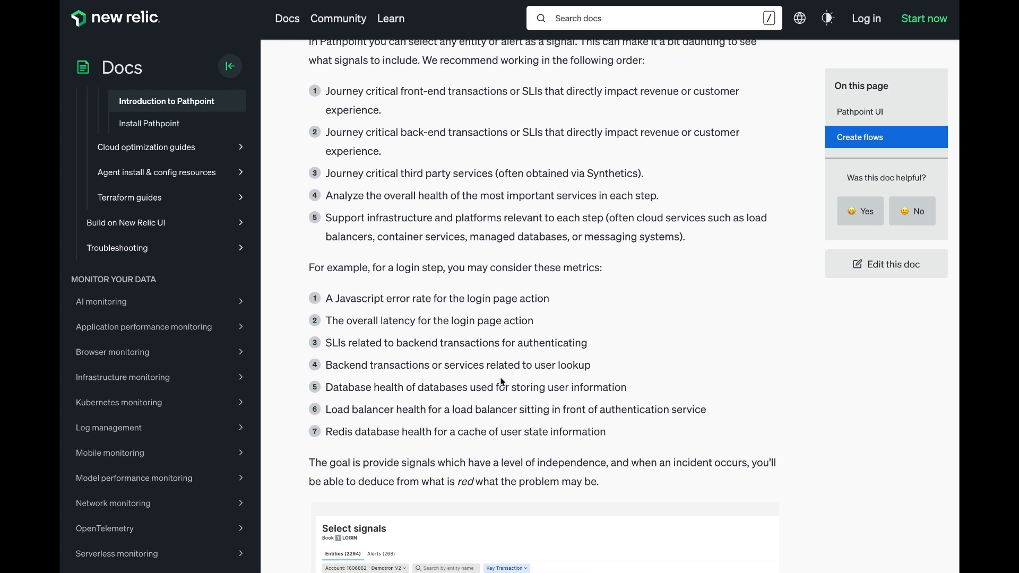
scroll("down", 3)
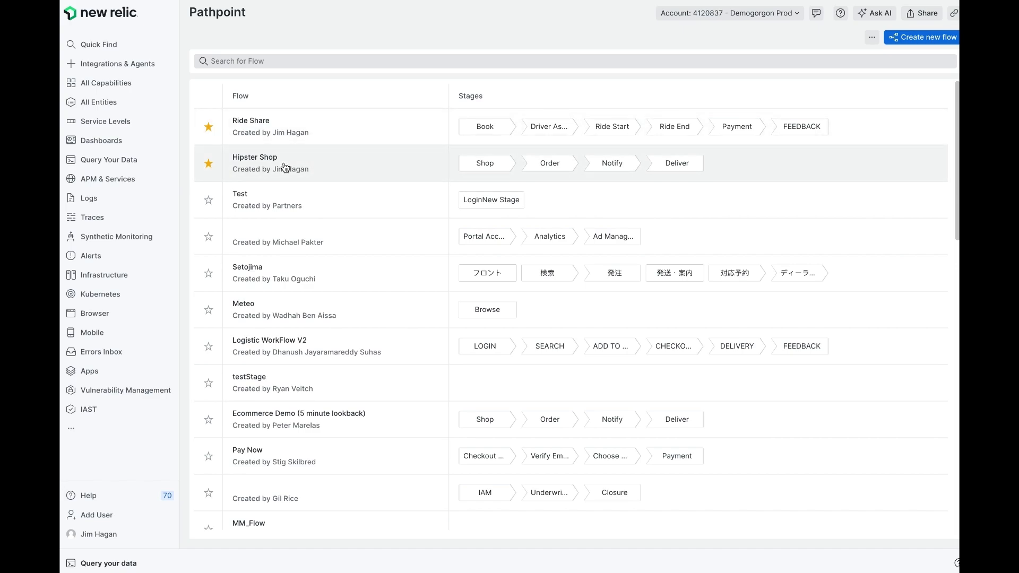
- Open the Hipster Shop flow and turn on Expand all steps to list signals
left_click(255, 162)
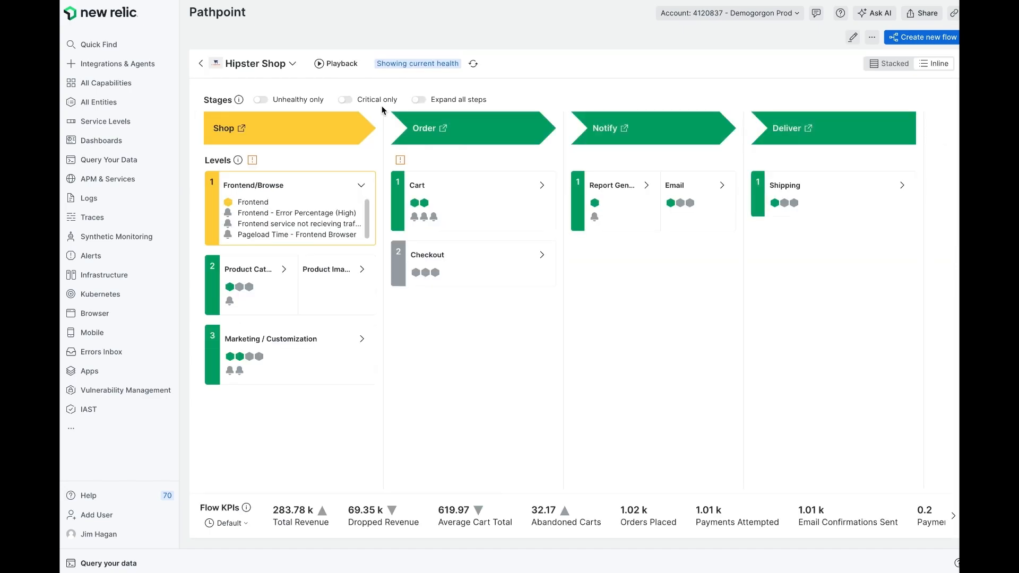
left_click(419, 100)
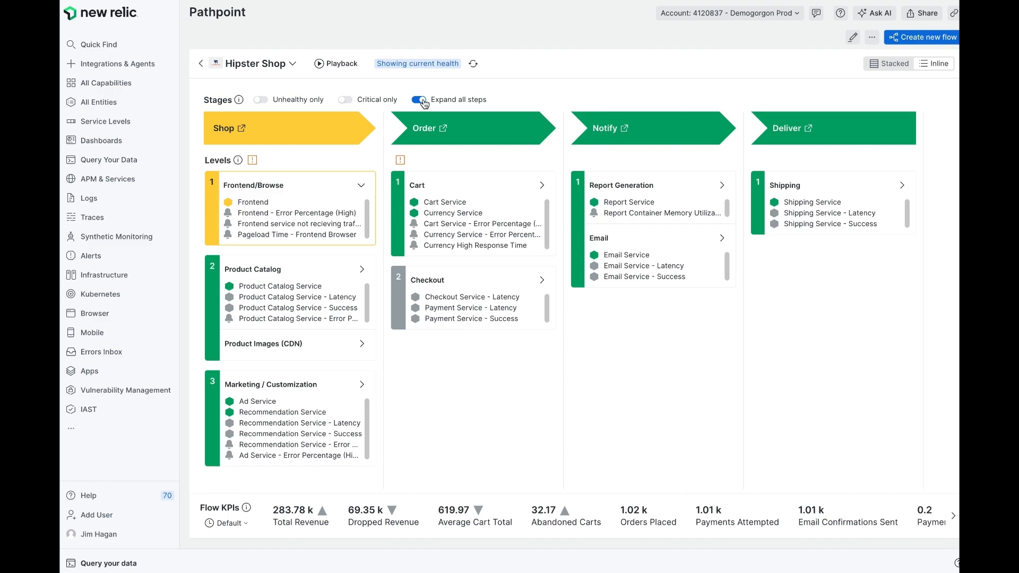
mouse_move(371, 170)
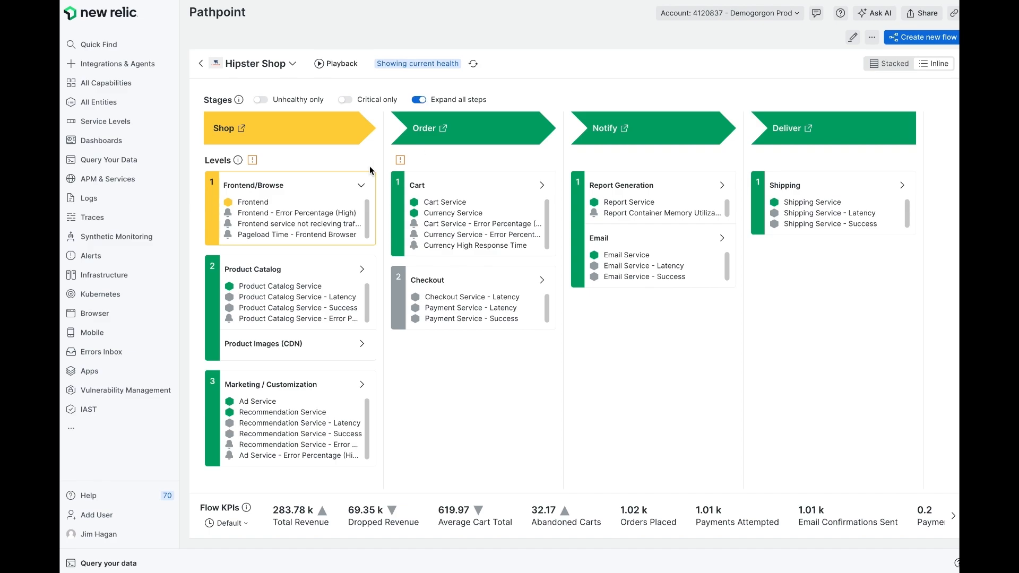
mouse_move(418, 229)
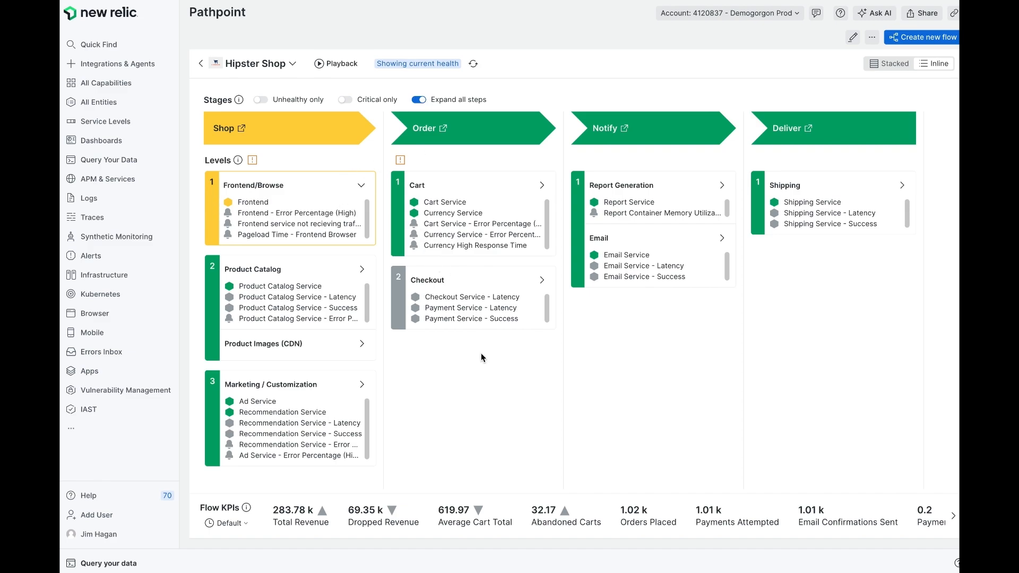
mouse_move(336, 63)
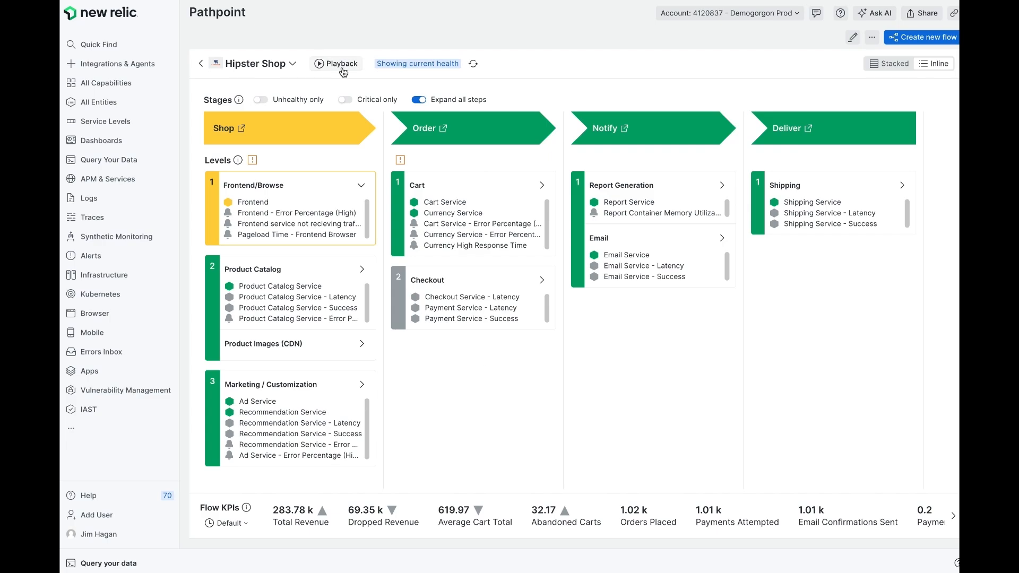
- Replay Hipster Shop over a custom range ending 11:30 am, inspect Cart Service, then exit playback
left_click(336, 63)
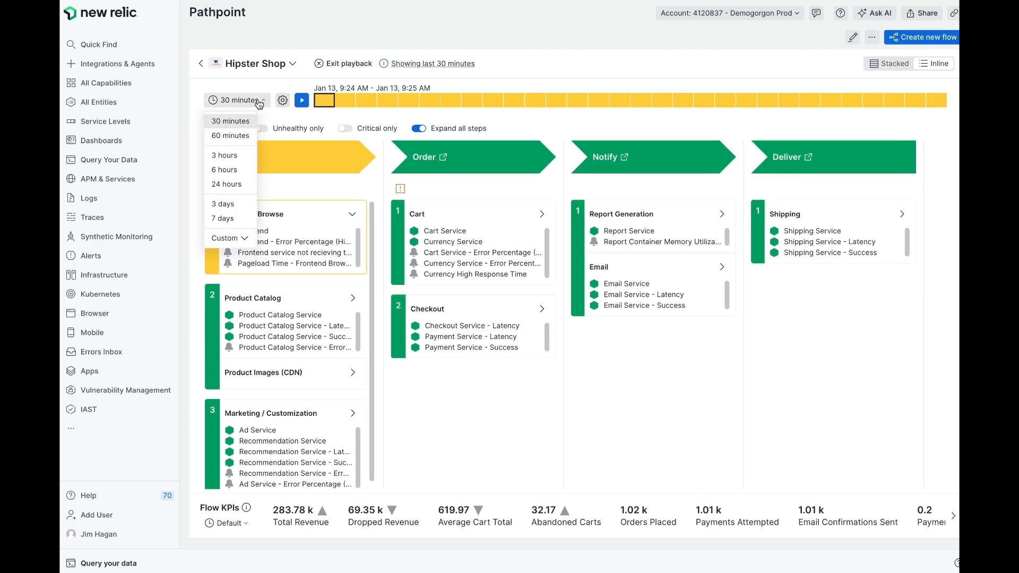
left_click(226, 238)
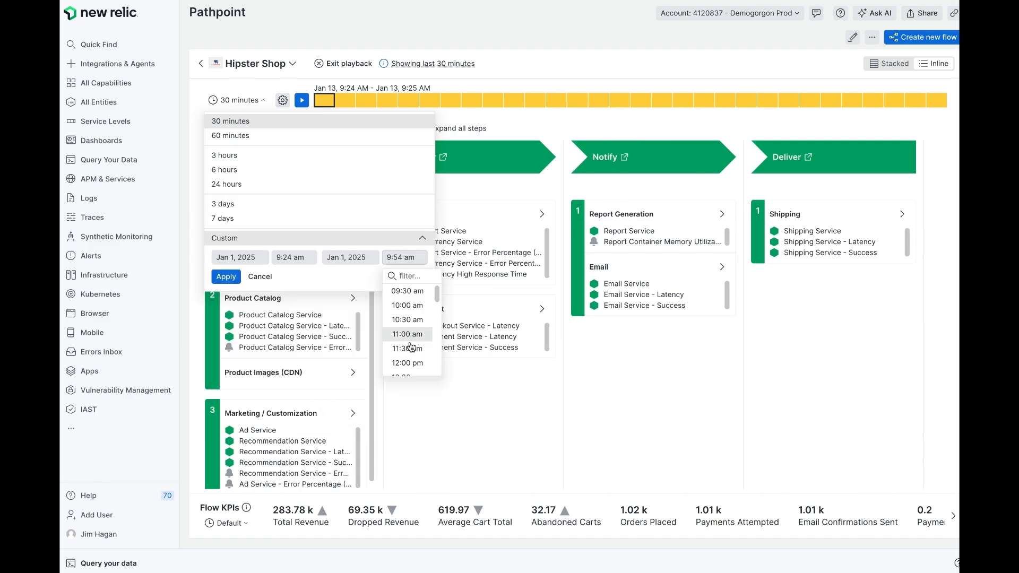
left_click(406, 348)
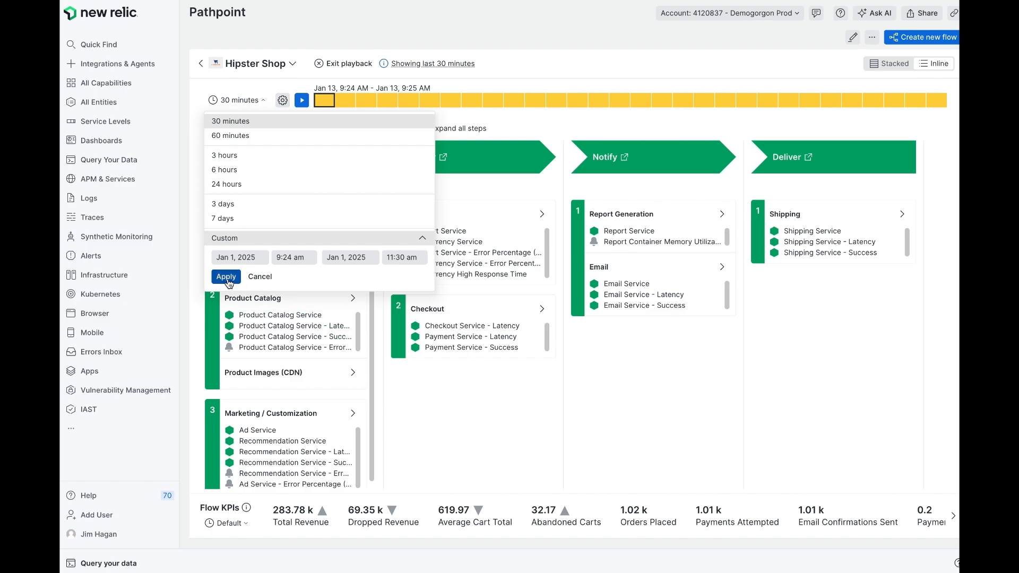
mouse_move(229, 283)
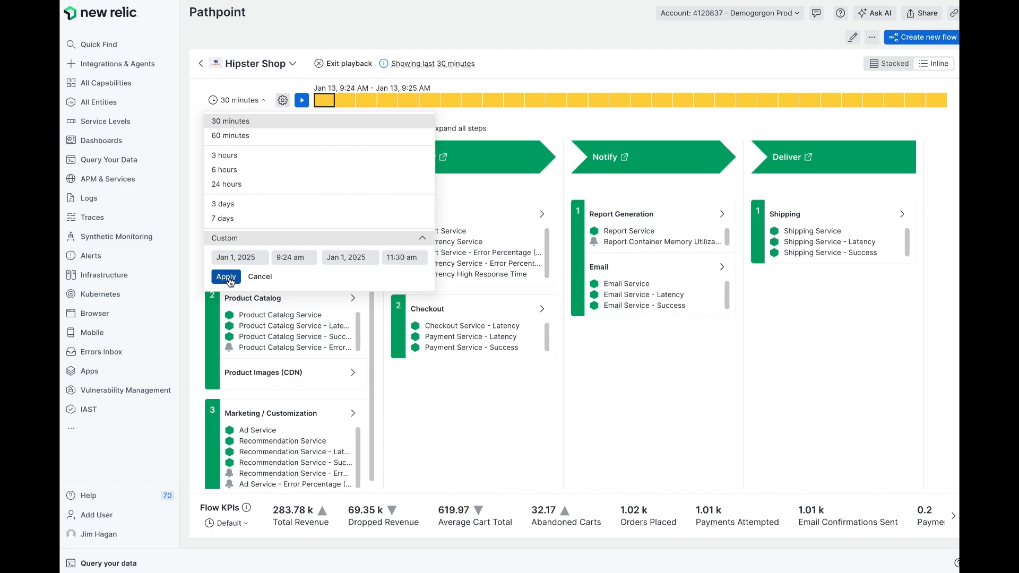
left_click(225, 276)
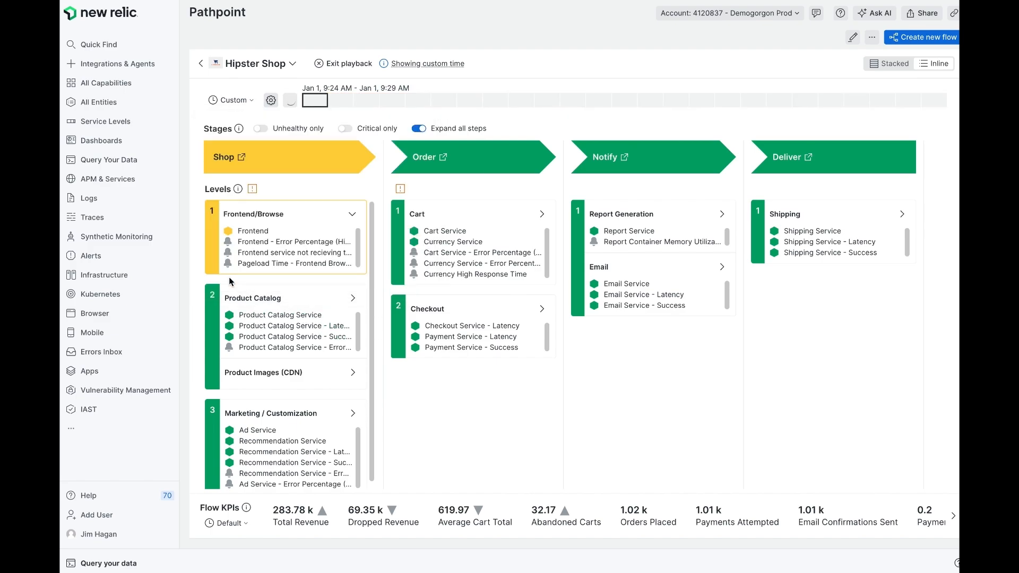
left_click(290, 100)
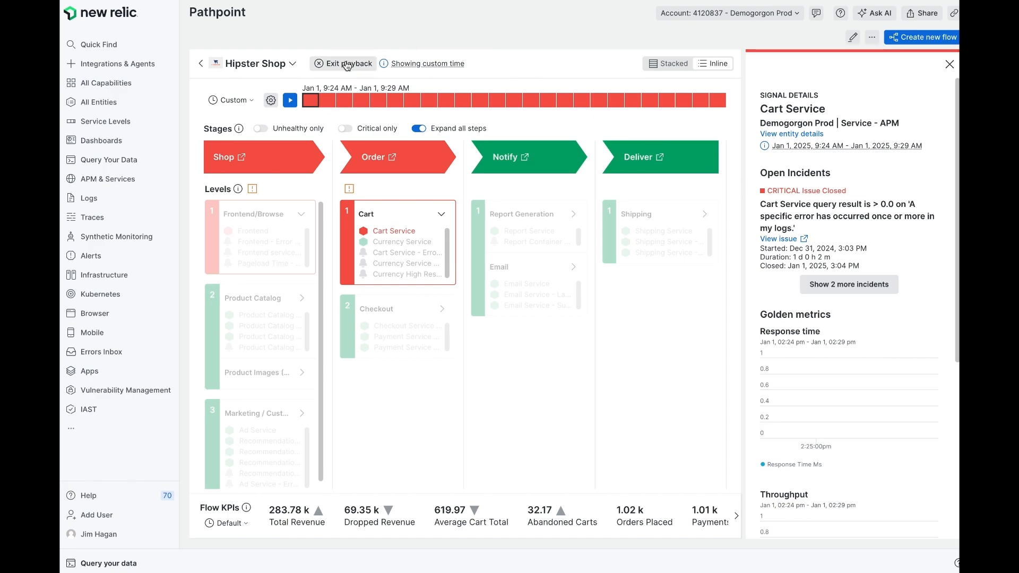
left_click(343, 63)
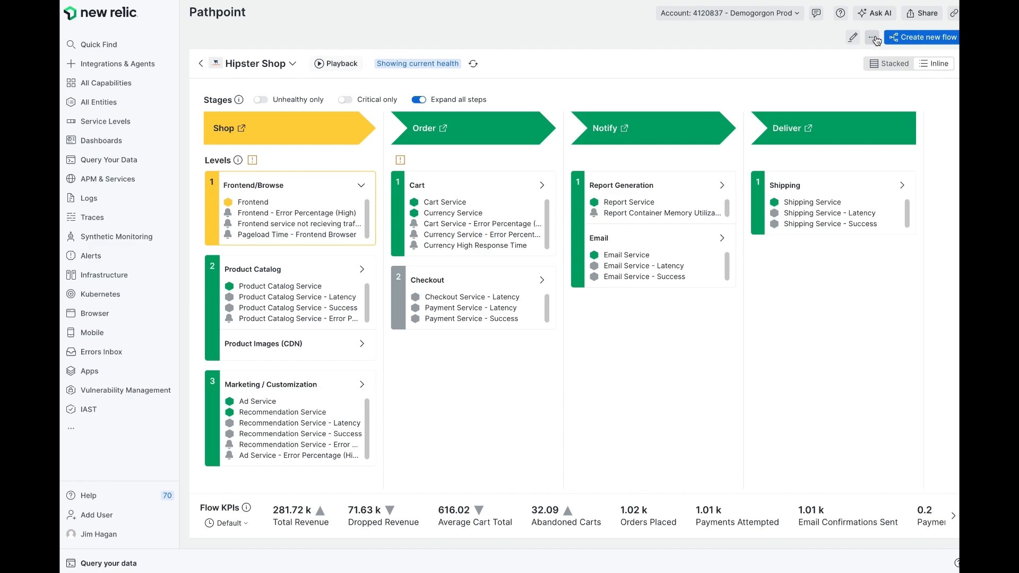
left_click(872, 38)
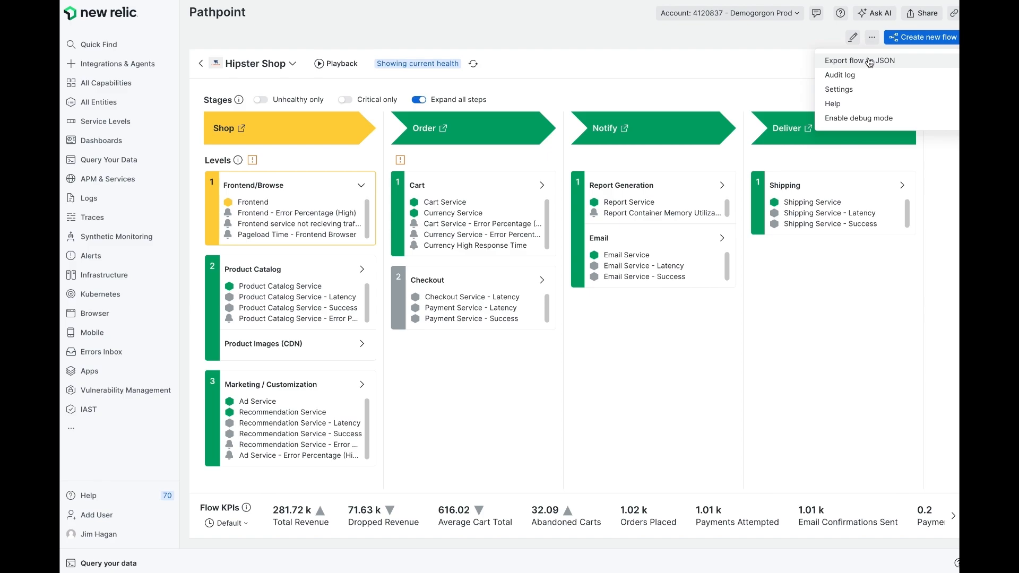
mouse_move(858, 74)
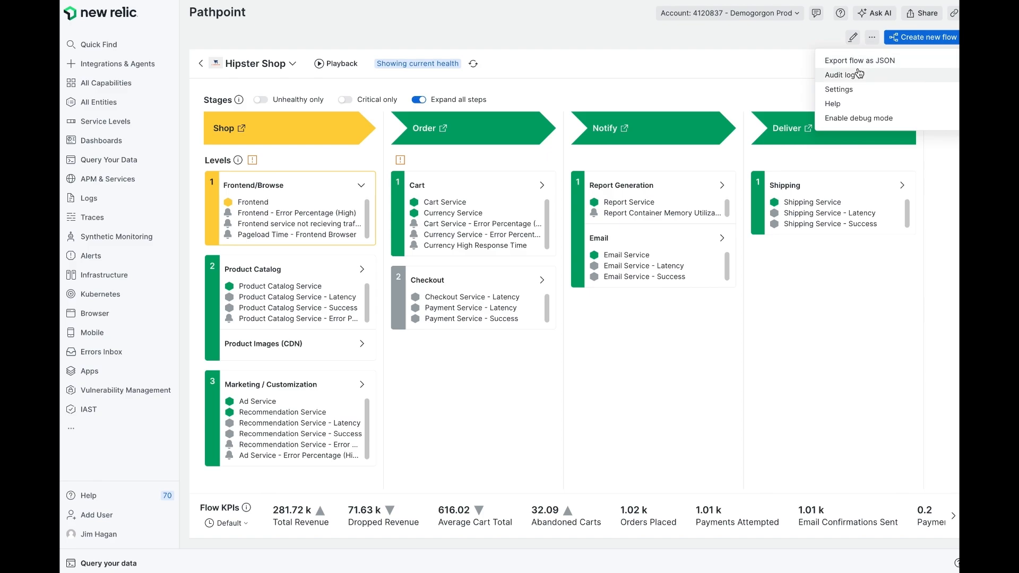
left_click(843, 74)
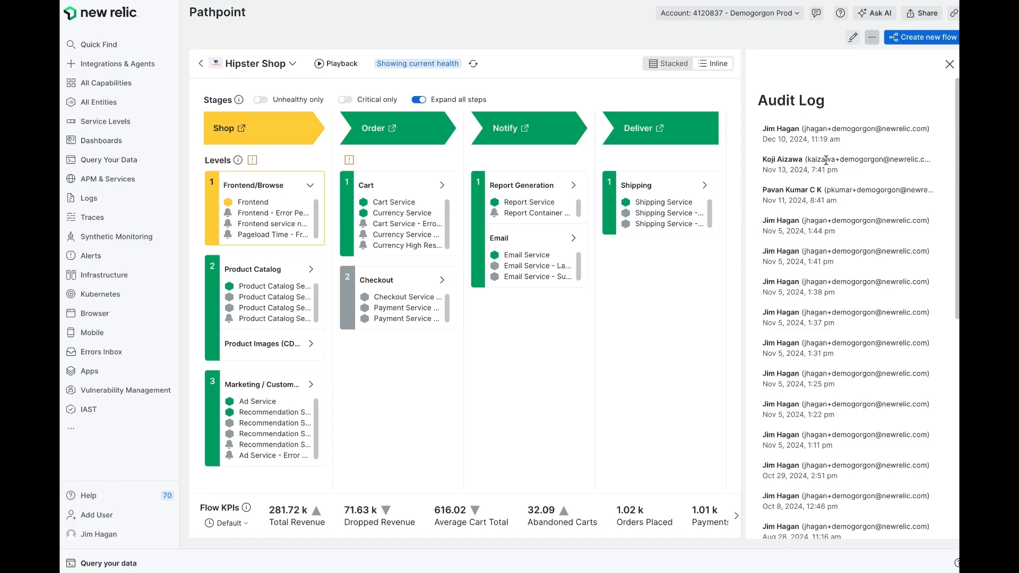
mouse_move(871, 37)
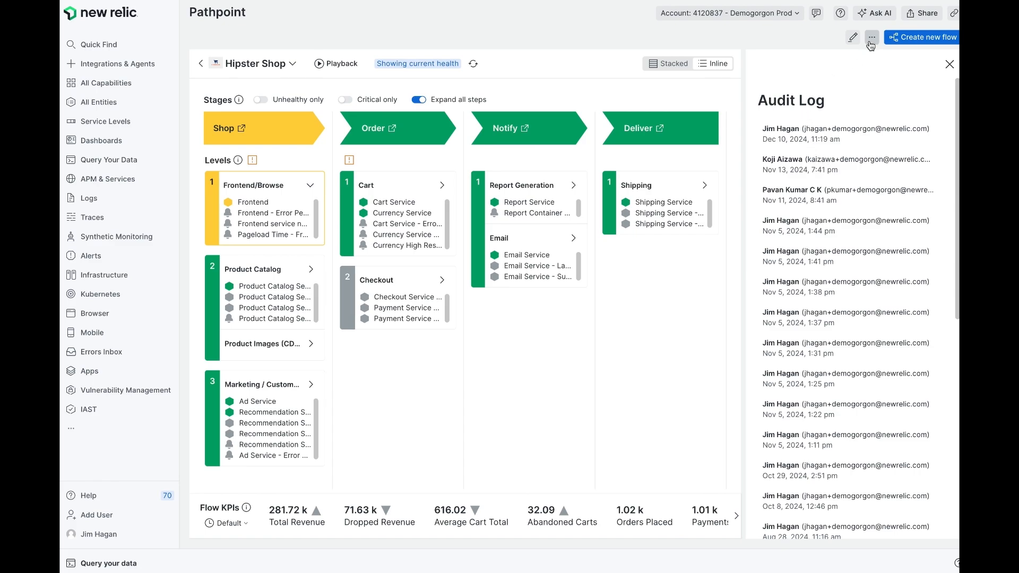
left_click(949, 64)
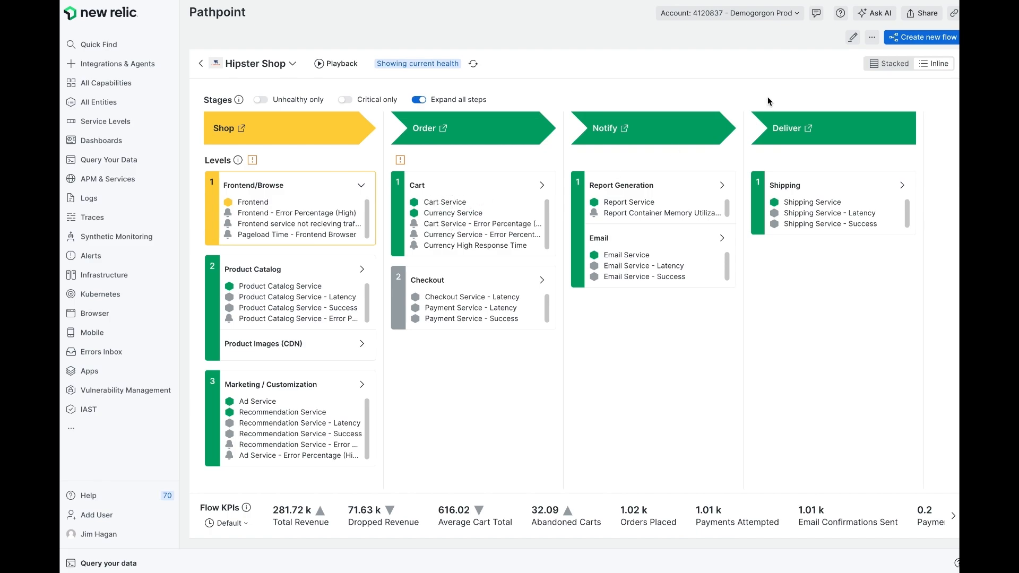
mouse_move(853, 37)
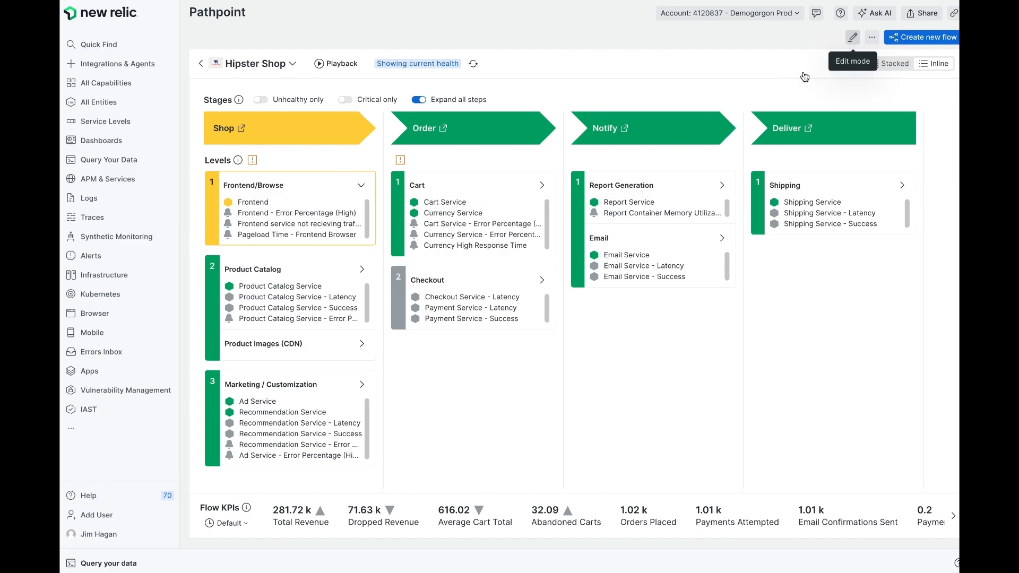
- Enter edit mode, review the Cart step's signal selection, and close the policy filter list
left_click(852, 37)
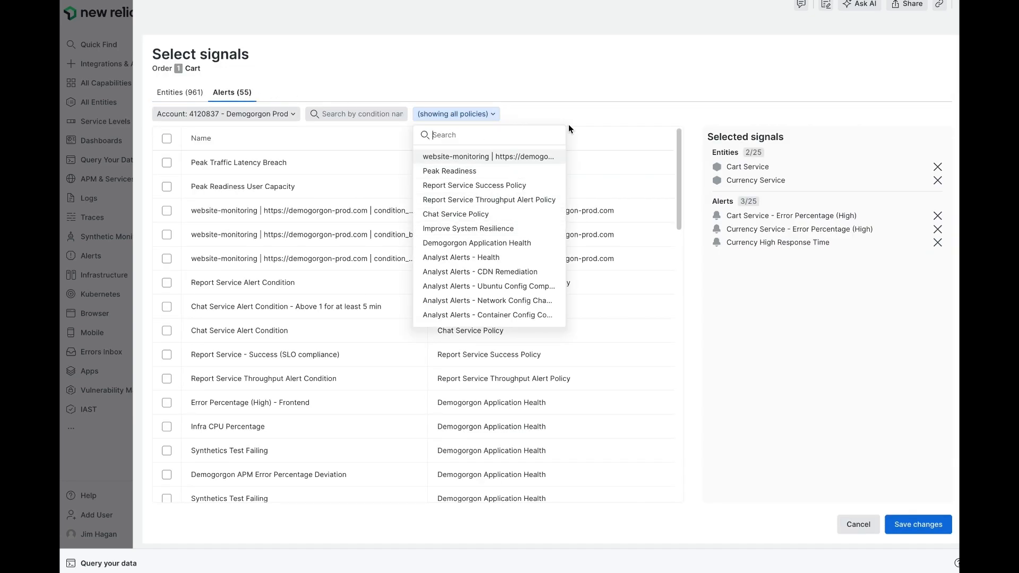
left_click(569, 128)
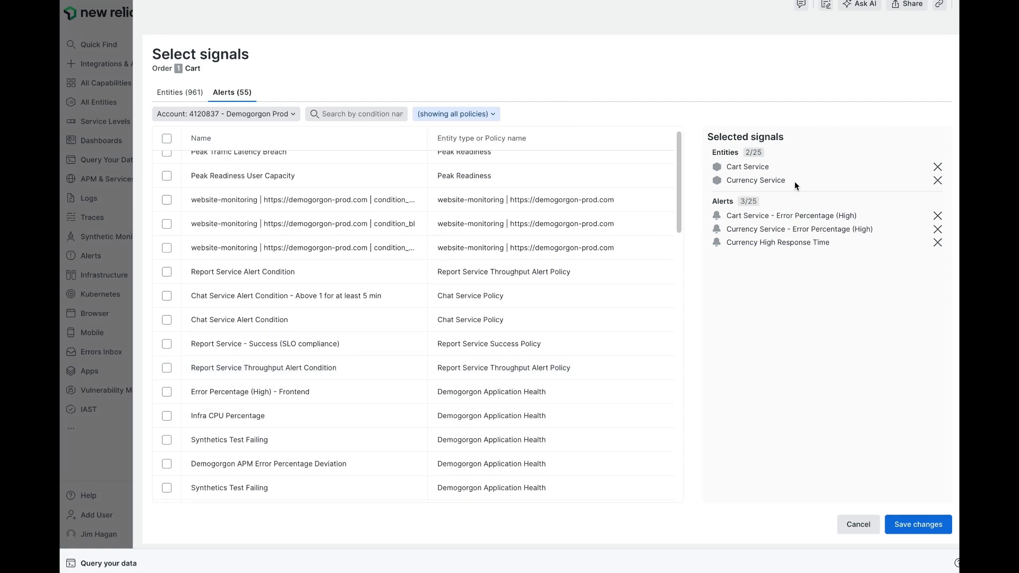
mouse_move(781, 189)
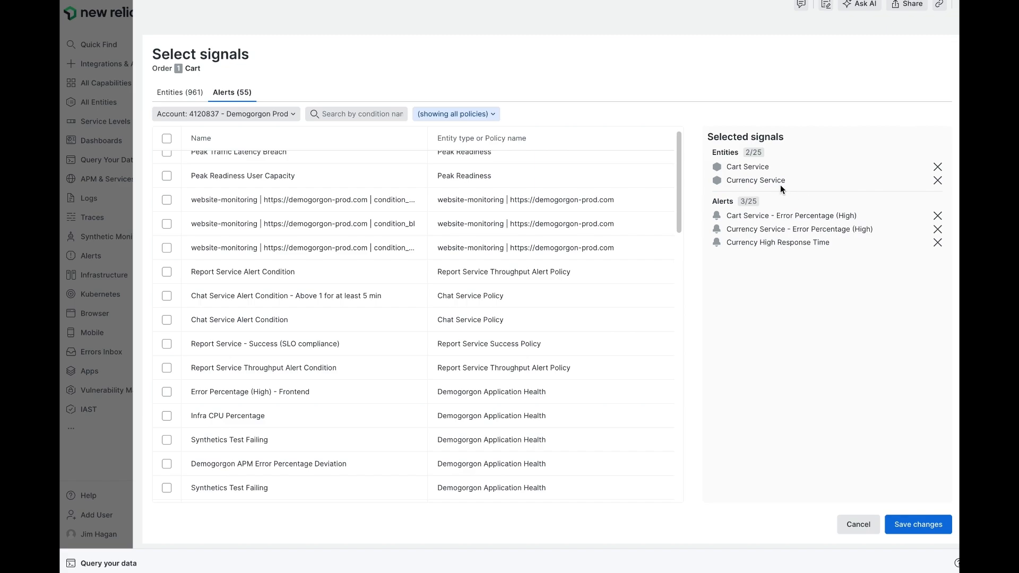
left_click(917, 524)
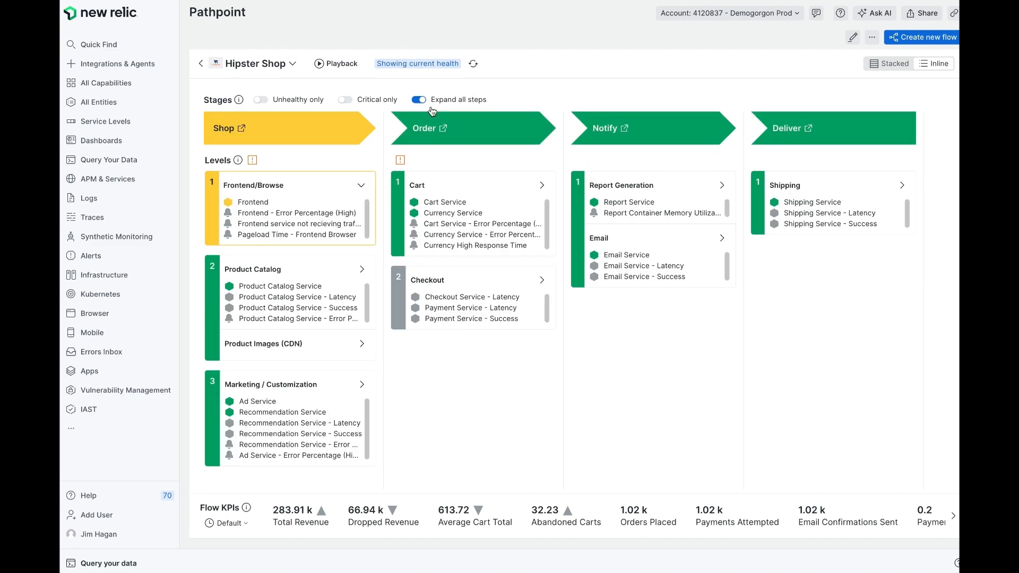
mouse_move(264, 522)
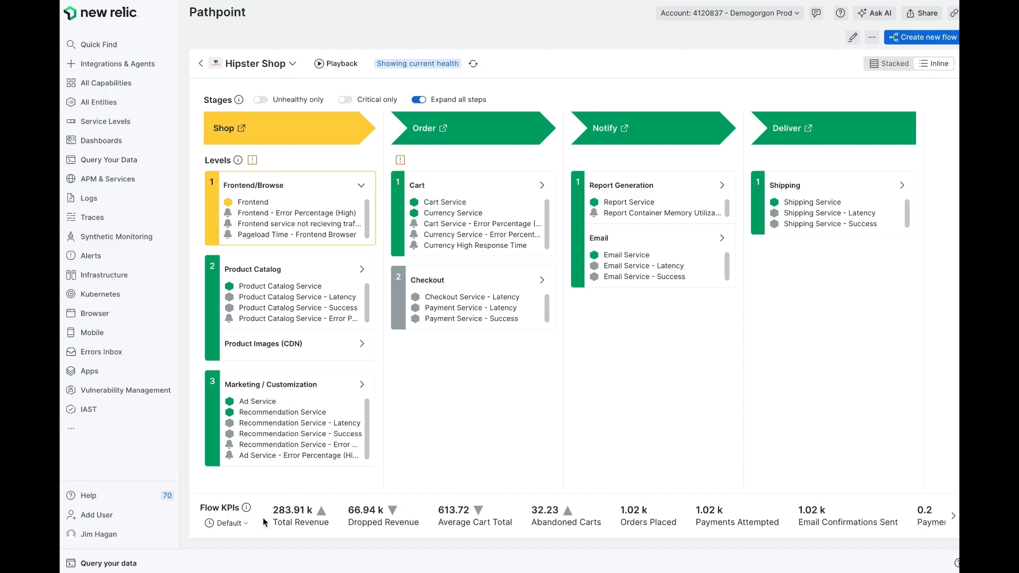
mouse_move(399, 495)
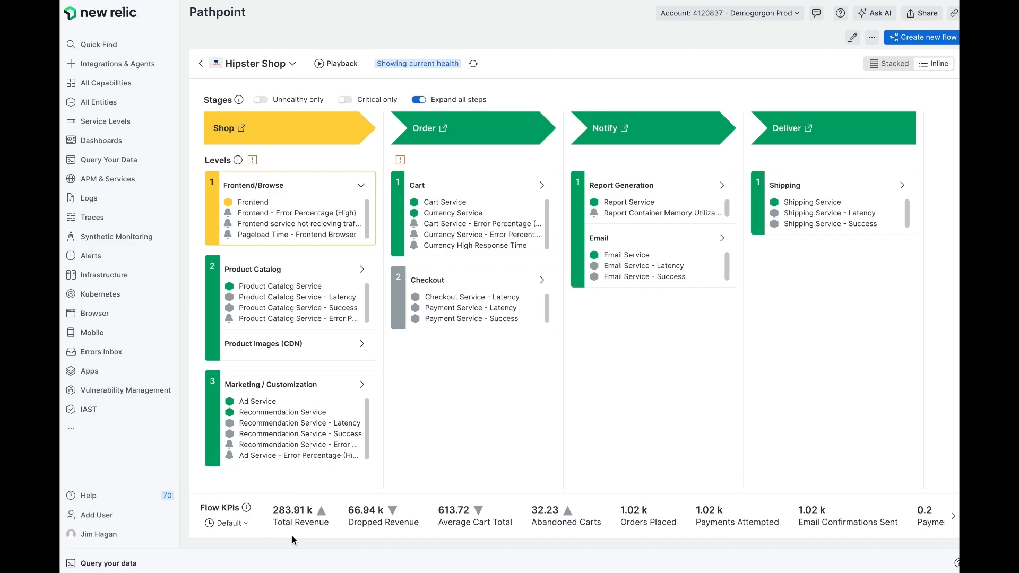
mouse_move(373, 521)
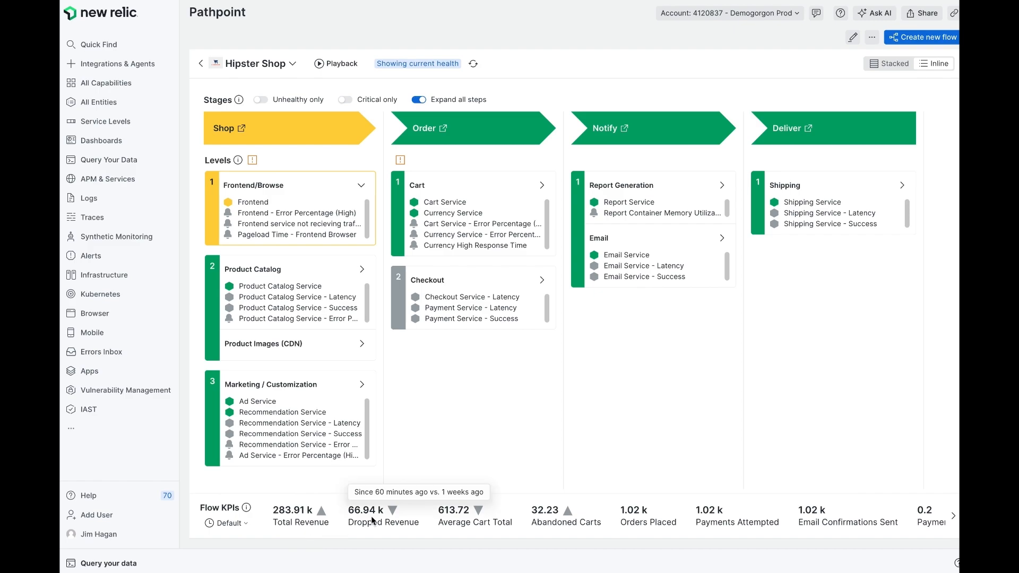